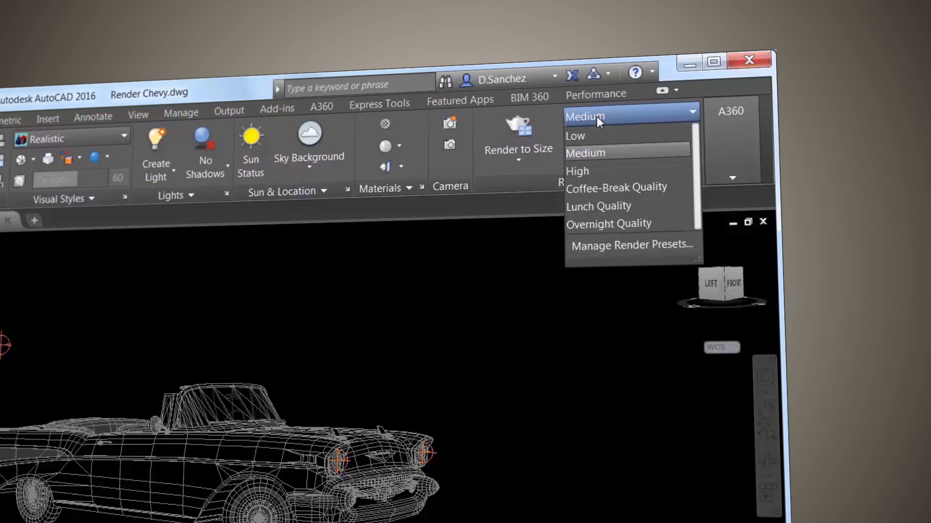
mouse_move(589, 137)
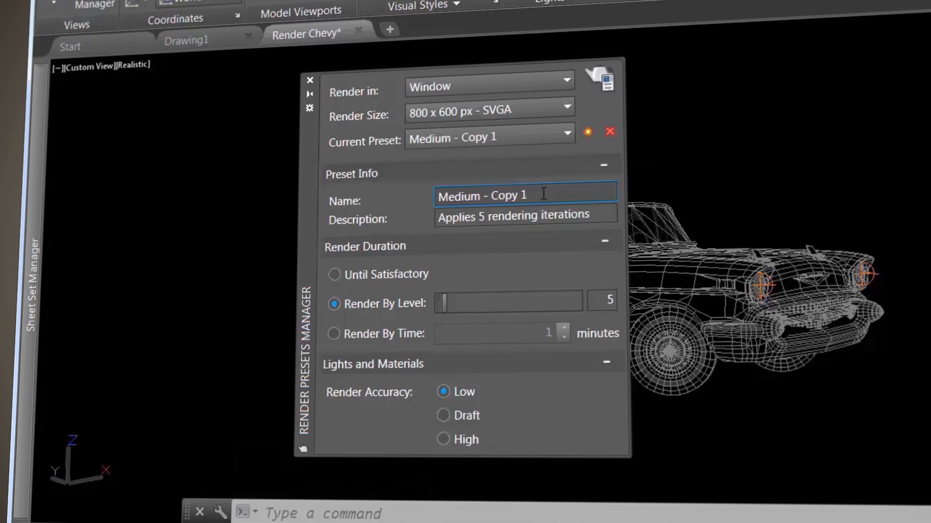
- Name the copied Medium render preset 'My Favorite'
type("My Favo")
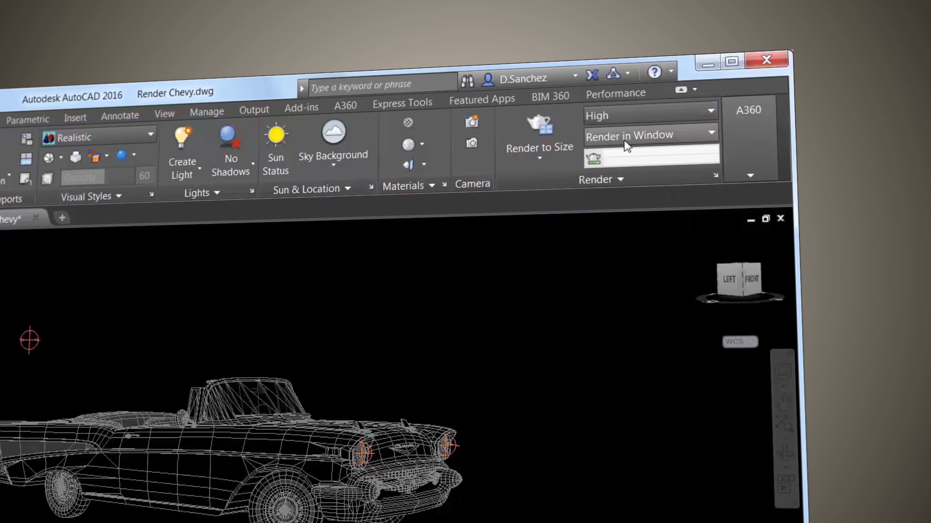
left_click(539, 155)
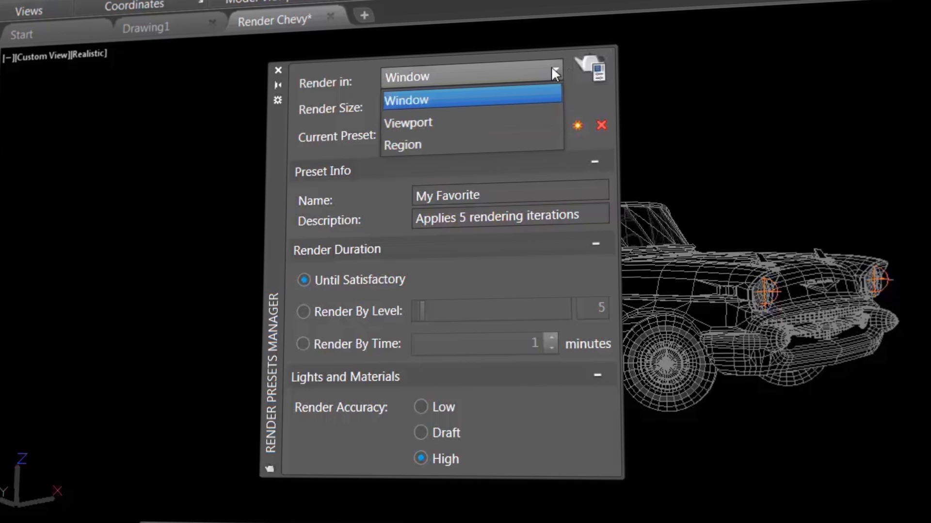
- Render the Chevy to a separate window and view earliest history entry Render Chevy-Temp0000
left_click(406, 100)
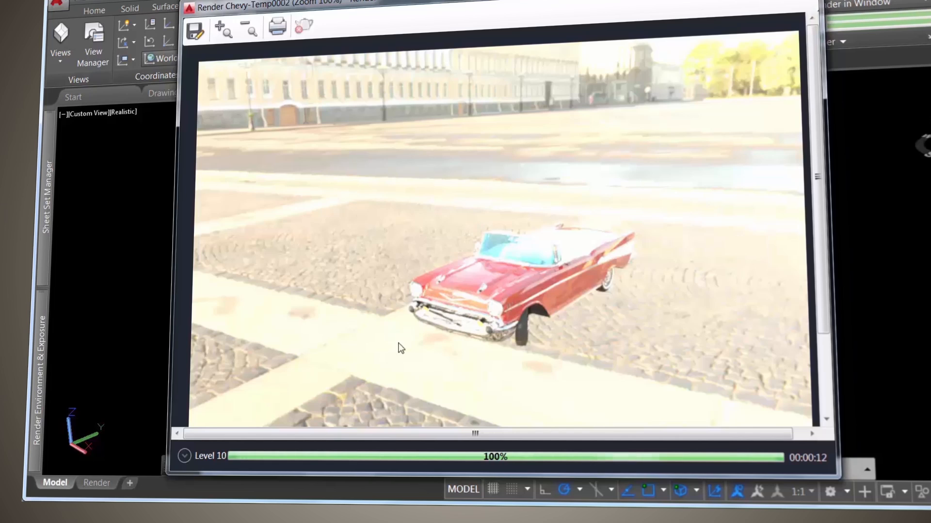
left_click(184, 457)
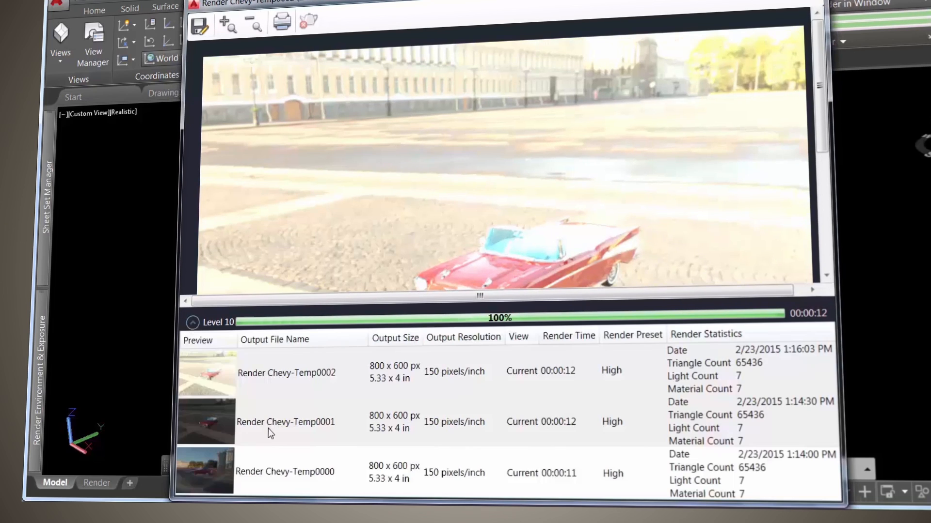
left_click(285, 472)
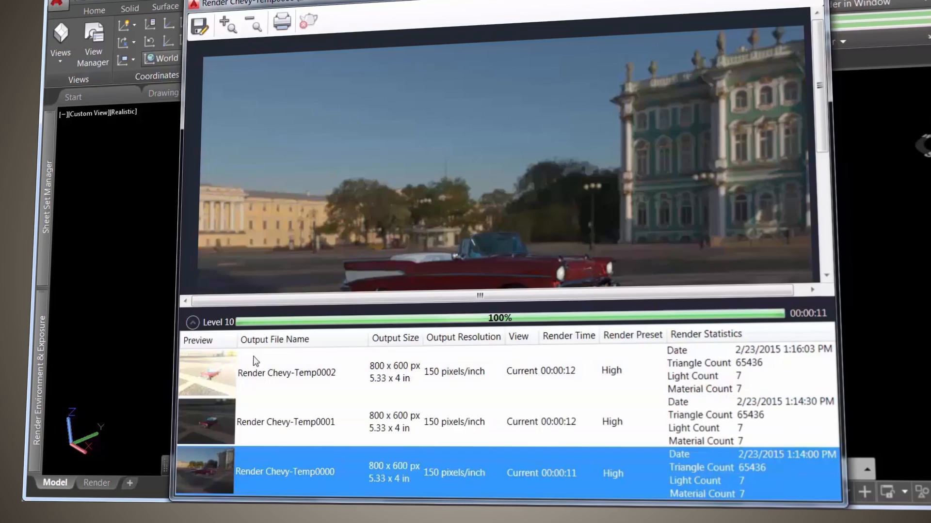